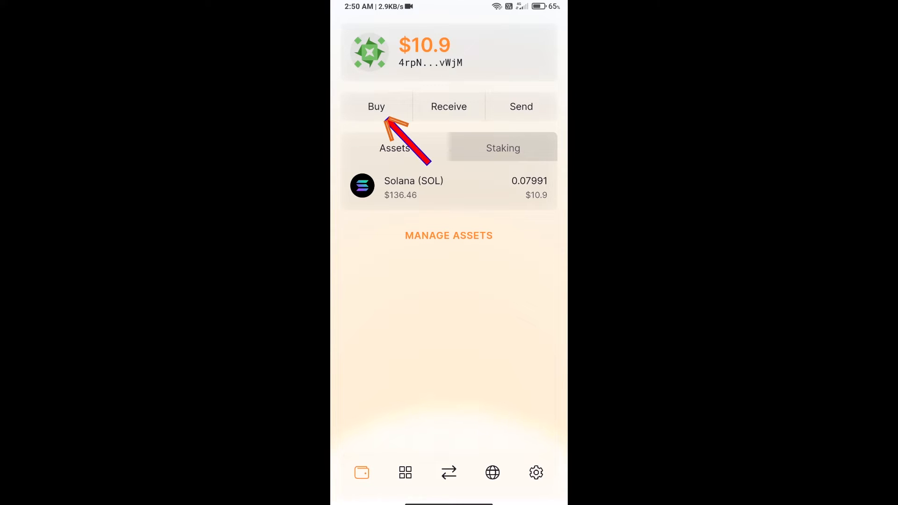
- Start a SOL purchase, change its amount to 50, then return to the wallet
left_click(377, 107)
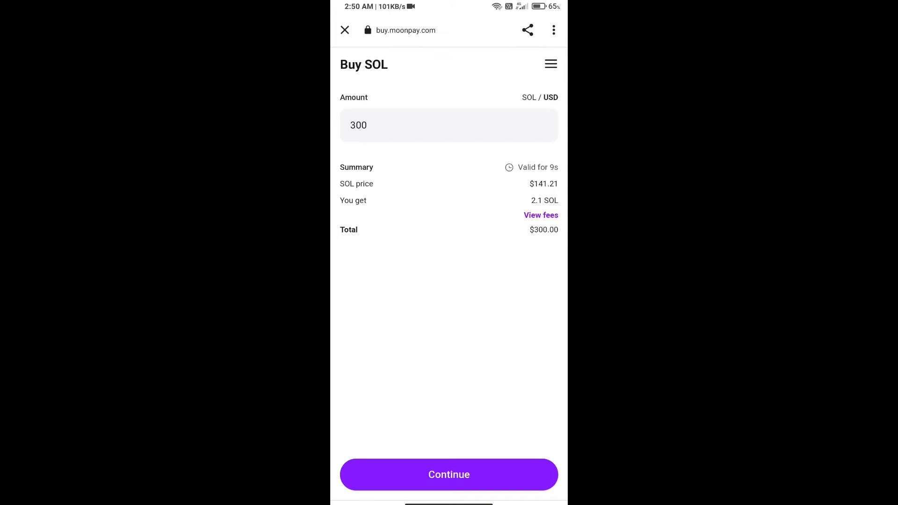
left_click(448, 124)
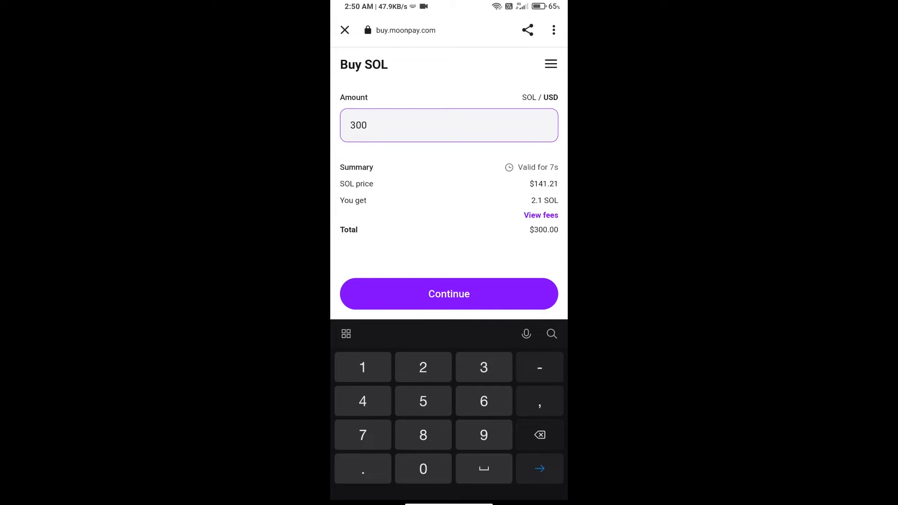
left_click(539, 435)
type("50")
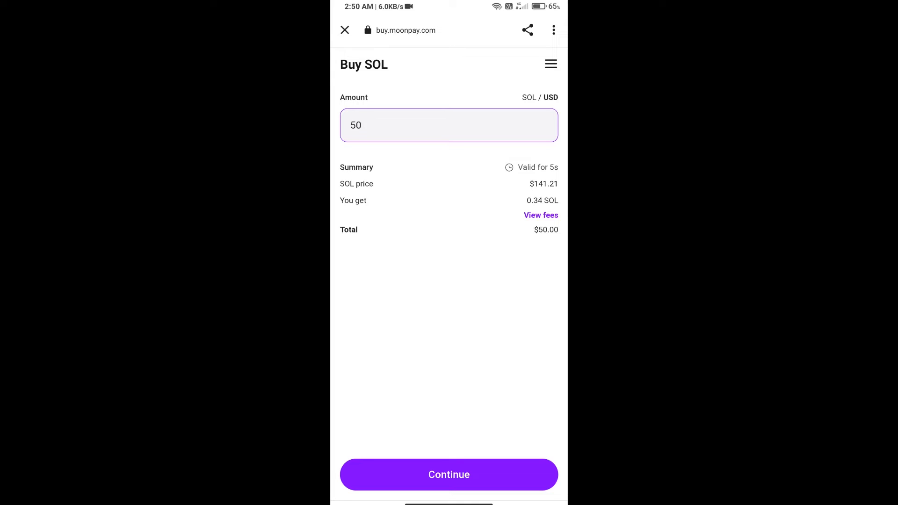
left_click(344, 30)
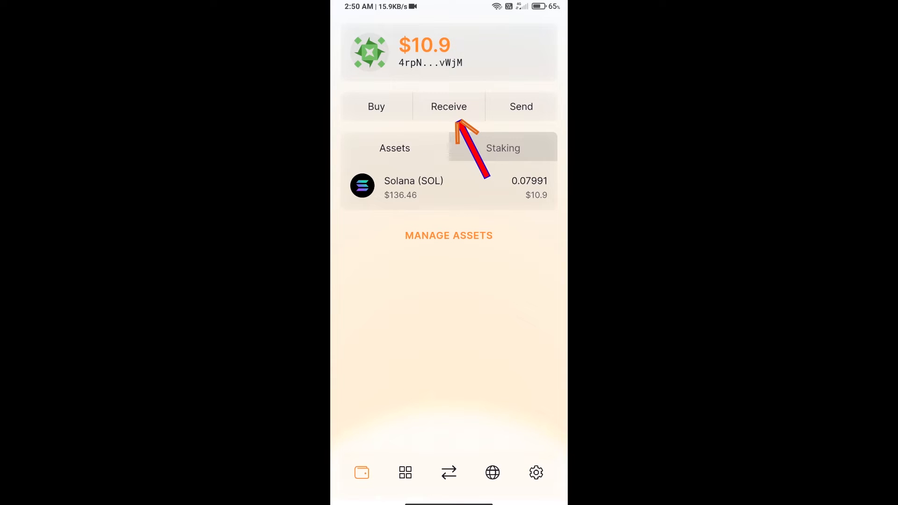
- View the wallet's SOL receiving address and close it
left_click(448, 107)
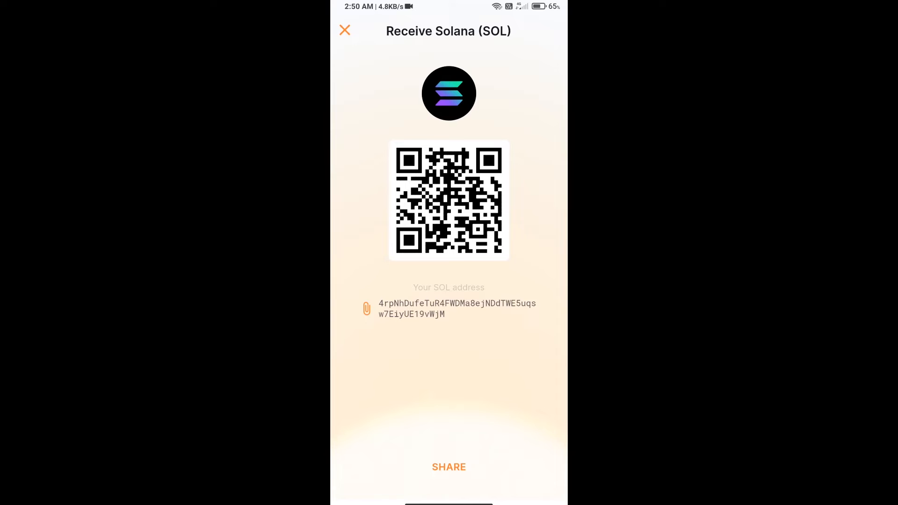
left_click(345, 30)
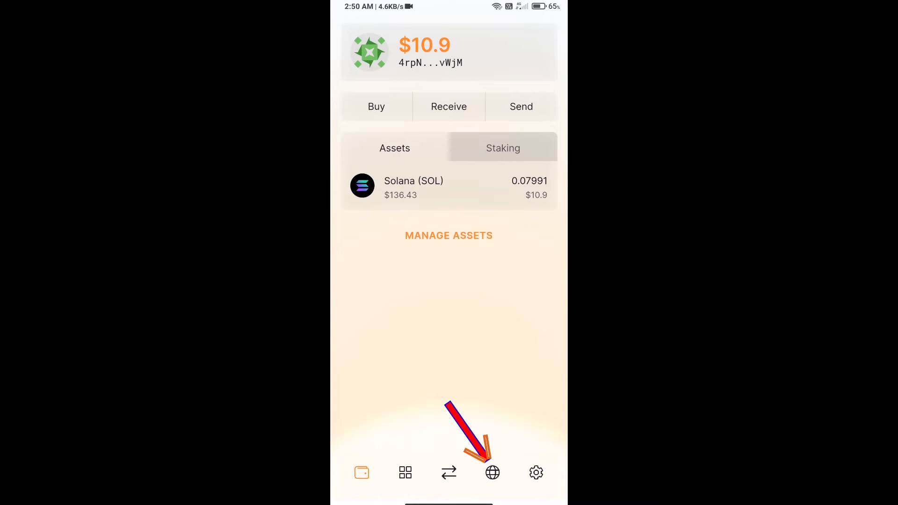
- In the in-wallet browser, load raydium.io and enter its exchange
left_click(492, 473)
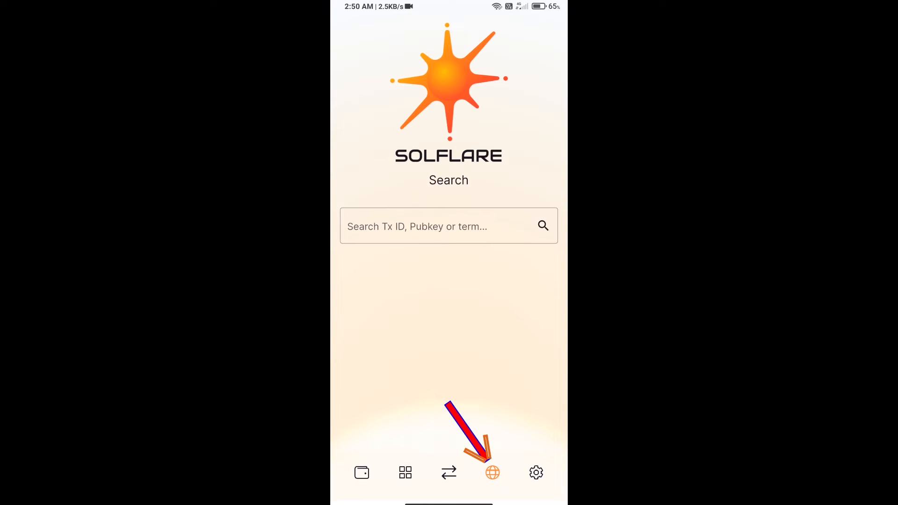
left_click(493, 473)
type("raydium.")
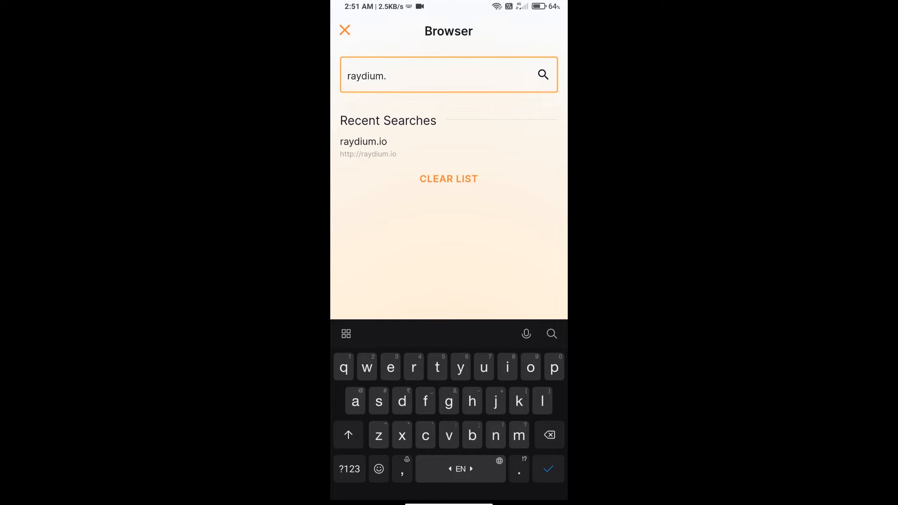
type("io")
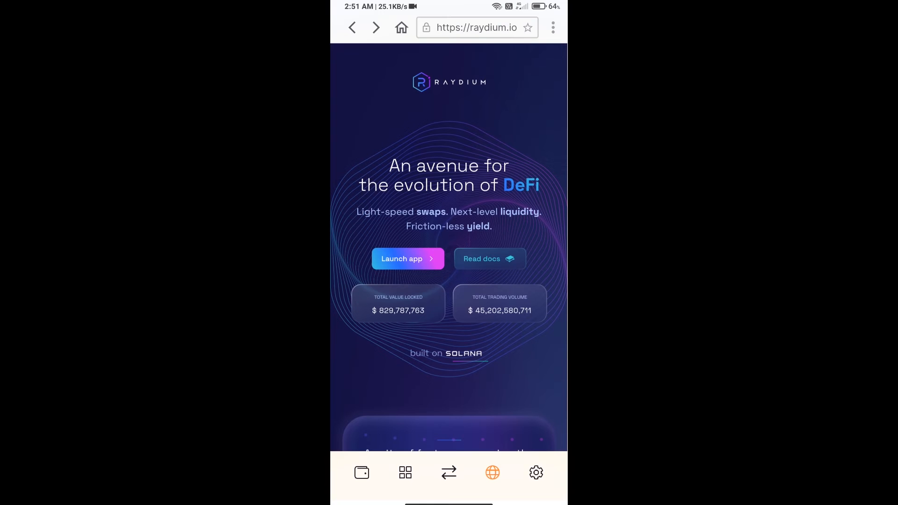
scroll("down", 3)
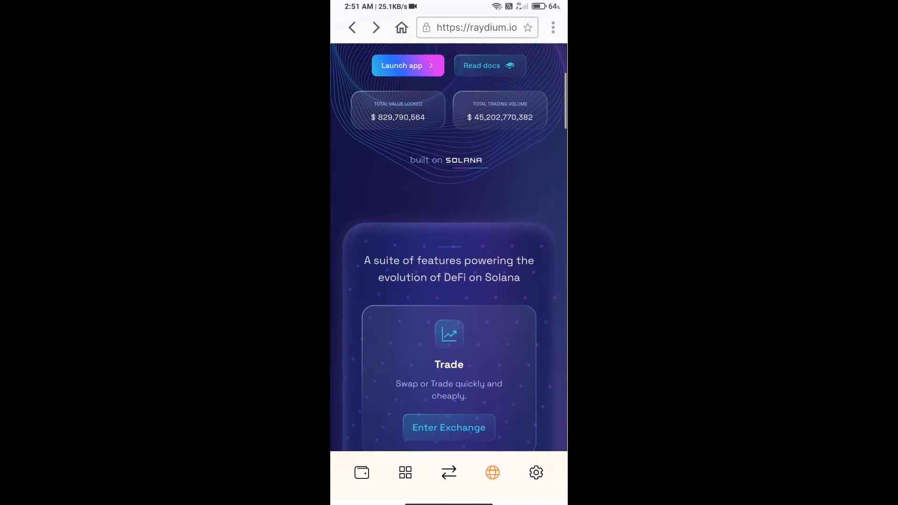
scroll("down", 3)
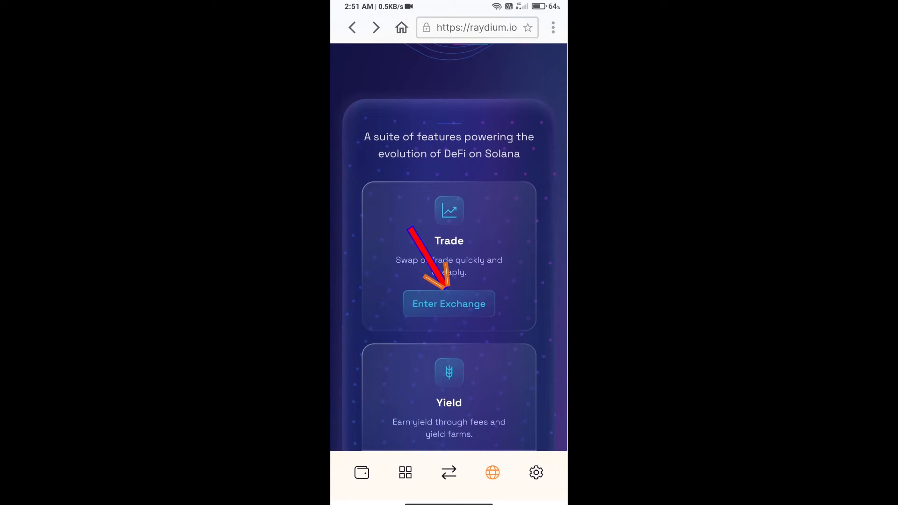
left_click(448, 303)
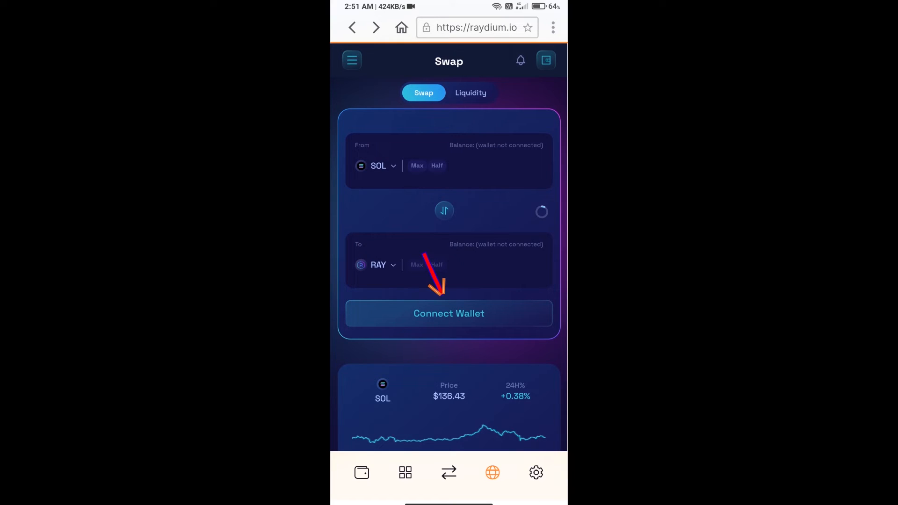
- Connect Raydium to the mobile Solflare wallet and approve the connection
left_click(448, 313)
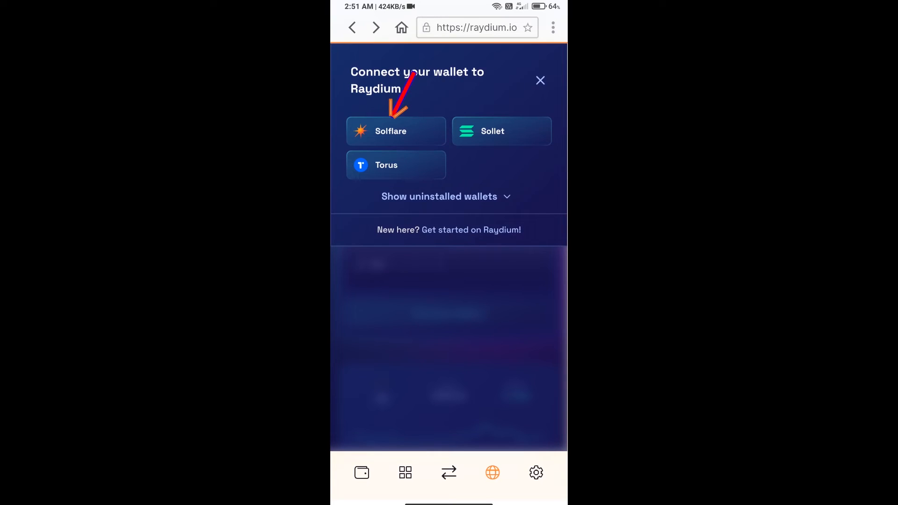
left_click(394, 131)
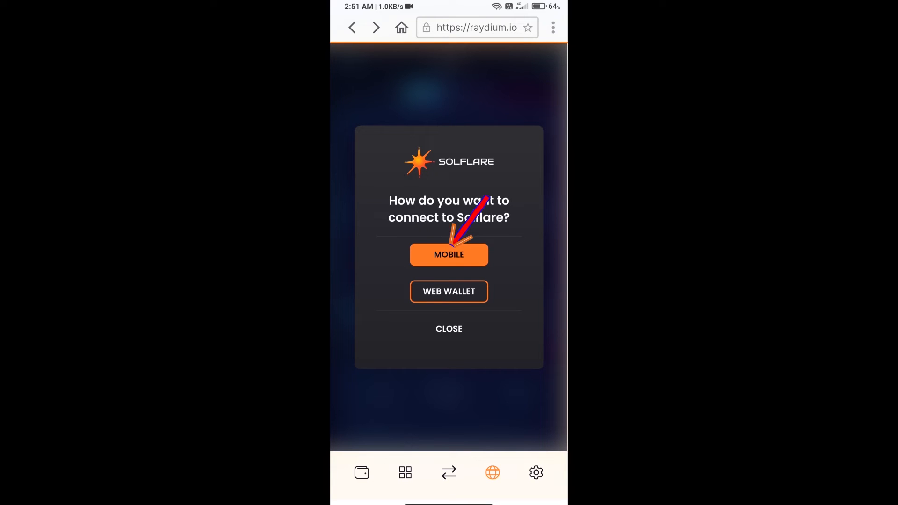
left_click(448, 254)
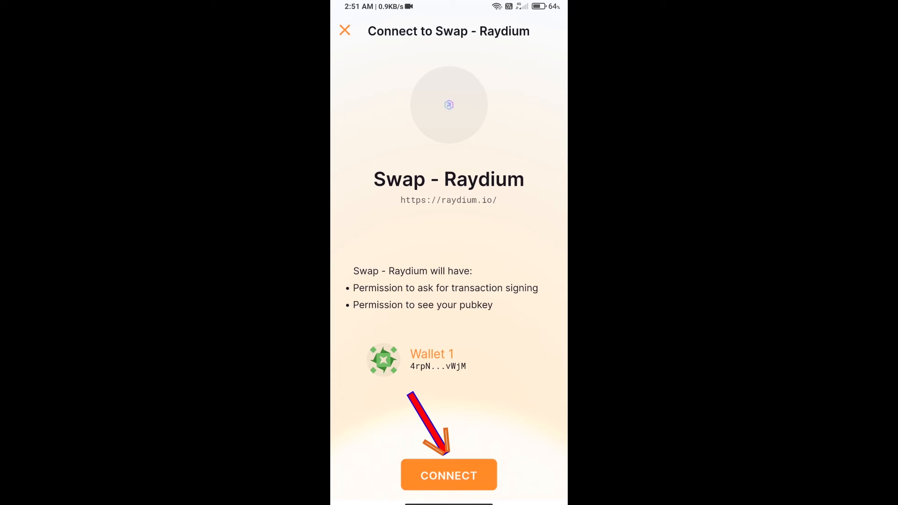
left_click(448, 475)
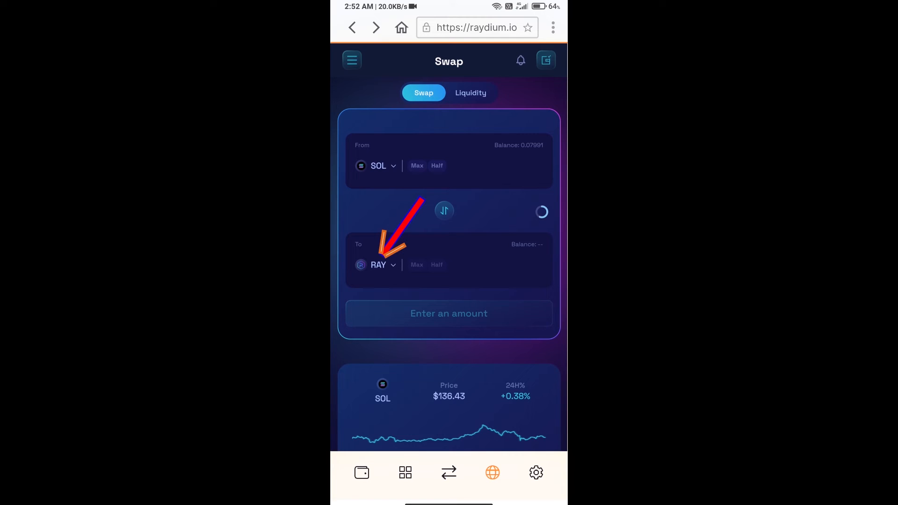
- Search the receive-token list by pasted JELLY mint address and choose JELLY
left_click(380, 265)
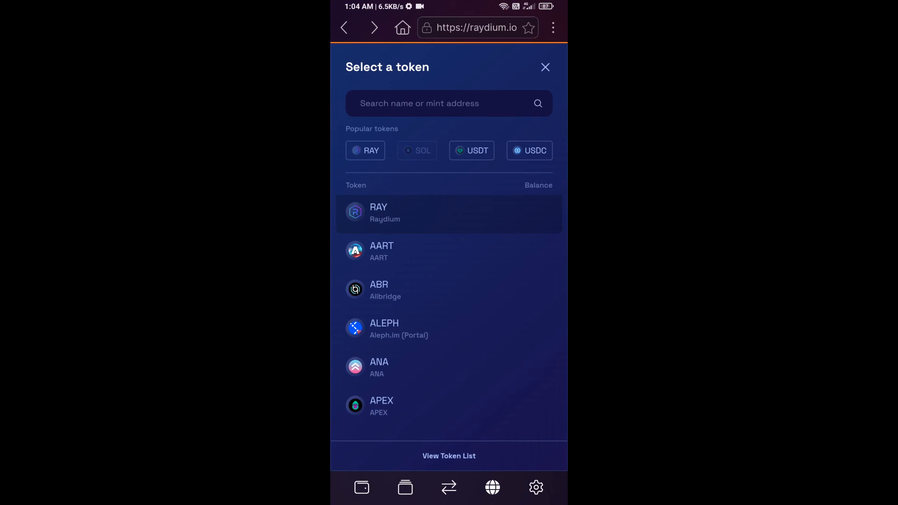
left_click(448, 103)
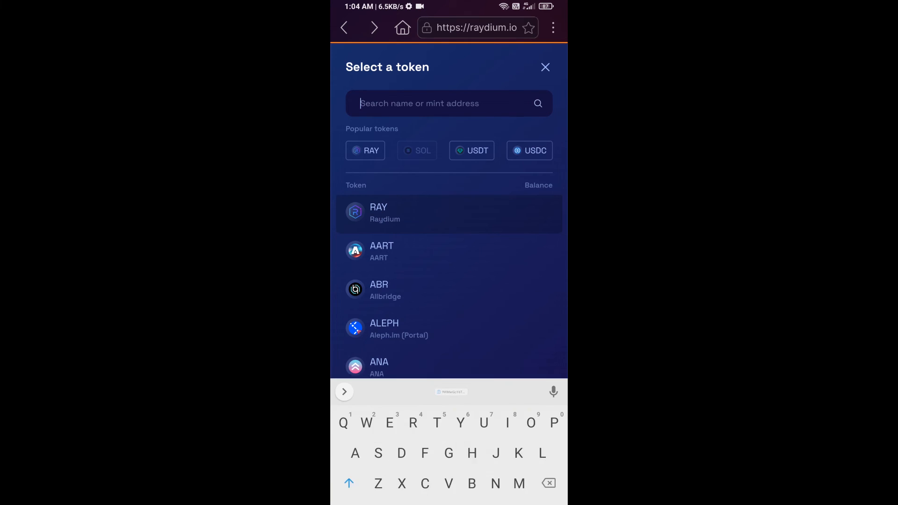
type("5fy9XPpQymY3qNEsvEaYL3wivdwPG2fpp")
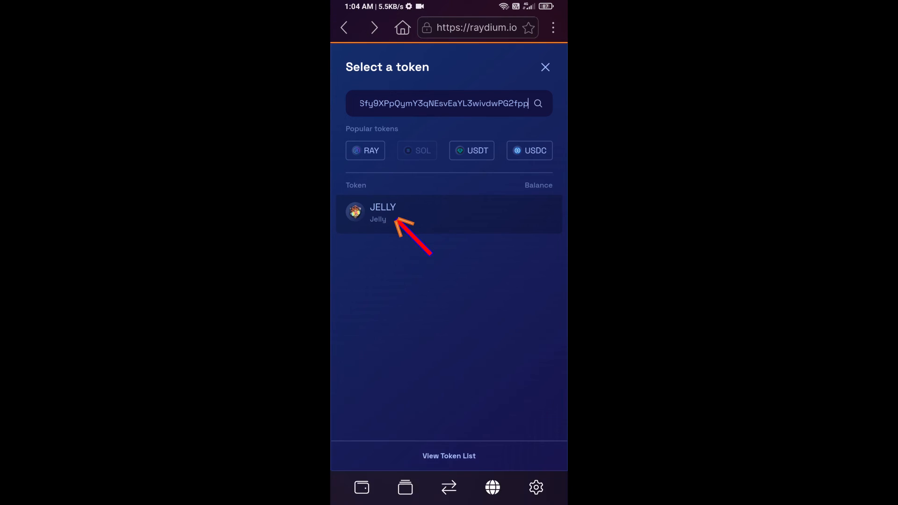
left_click(382, 212)
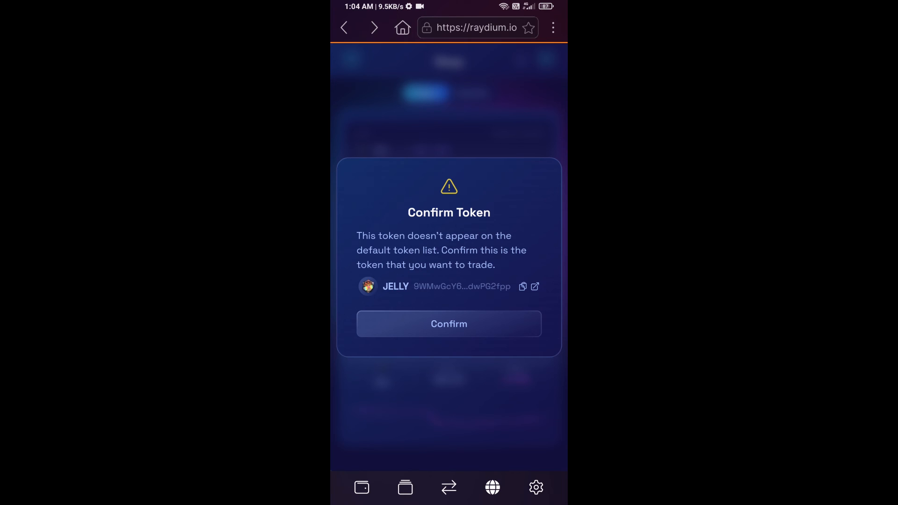
- Confirm unlisted JELLY, set 0.005 SOL to swap, and submit the swap
left_click(448, 324)
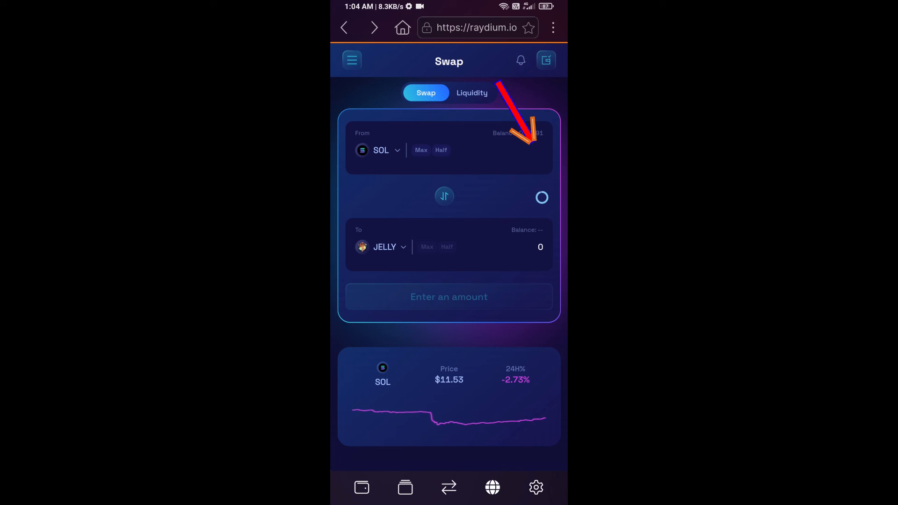
left_click(516, 150)
type("0.005")
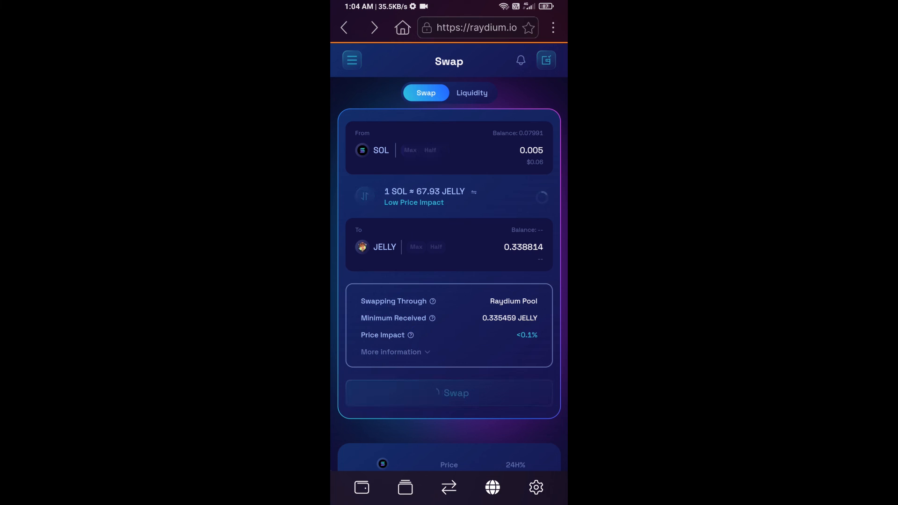
left_click(448, 393)
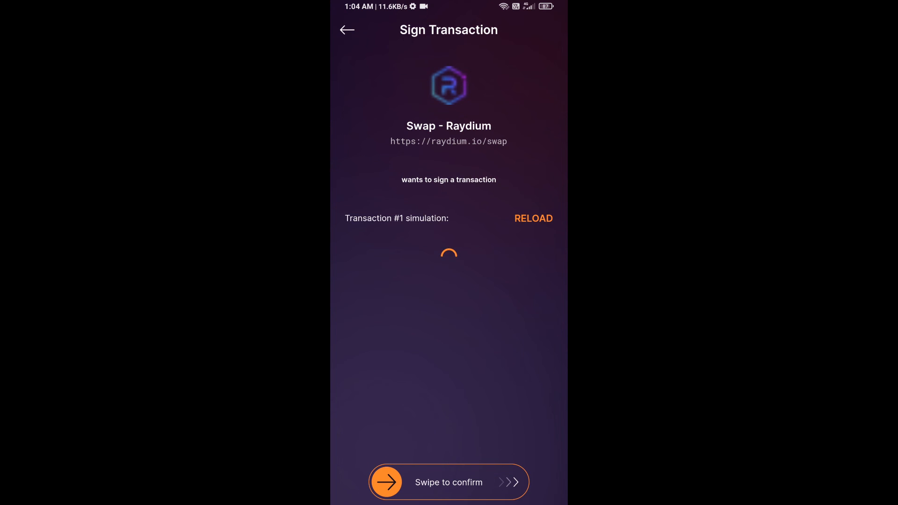